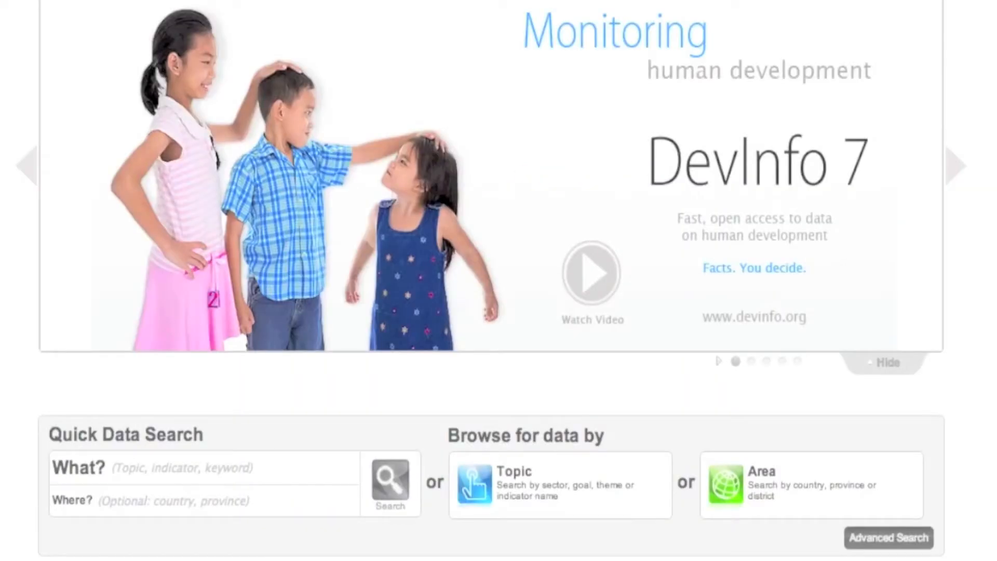
# Step: Browse by topic, expand Population, Debt and Development Assistance, and tick the three 8.03 ODA that is untied indicators
pyautogui.scroll(-3)
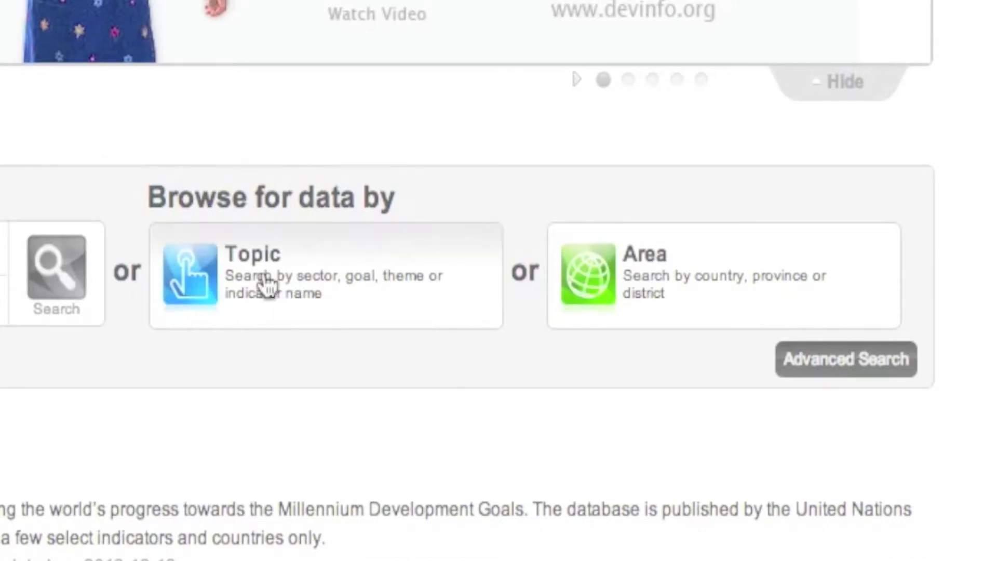
pyautogui.click(188, 274)
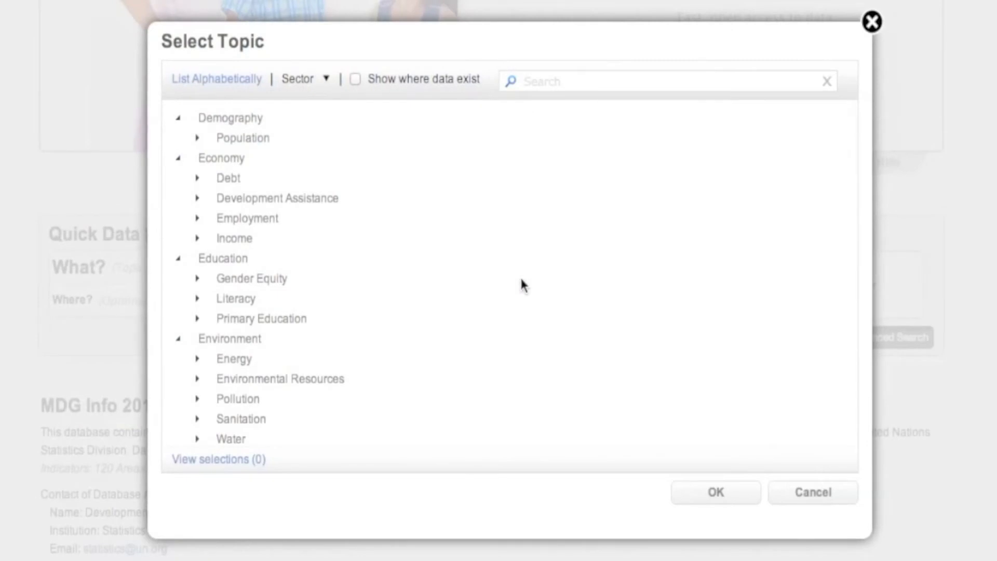
pyautogui.click(198, 138)
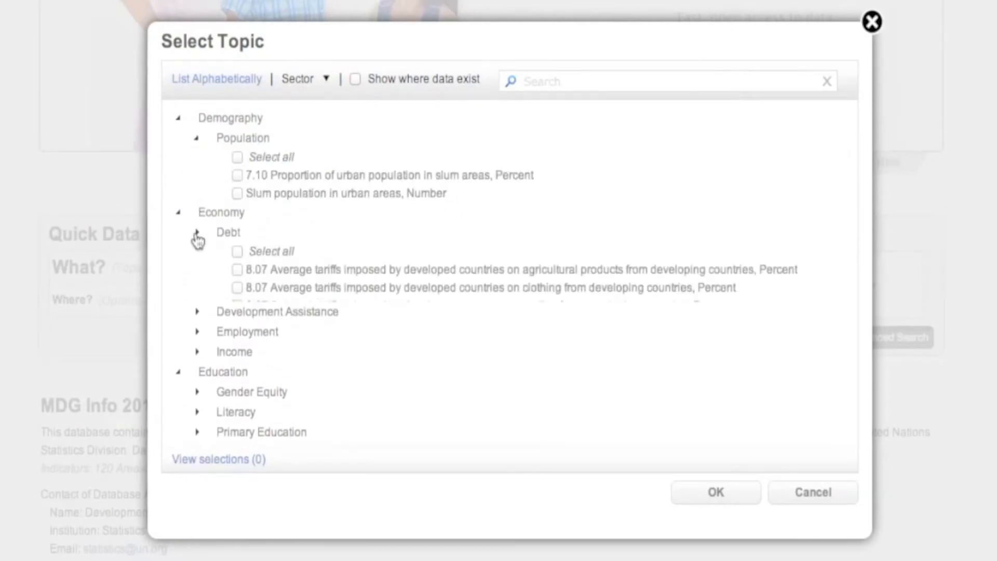
pyautogui.click(197, 238)
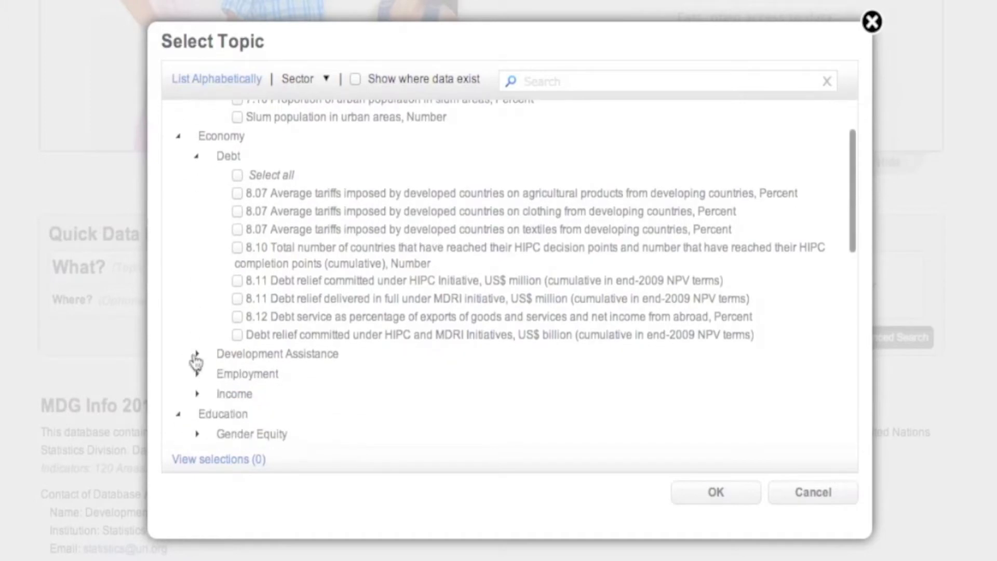
pyautogui.click(196, 353)
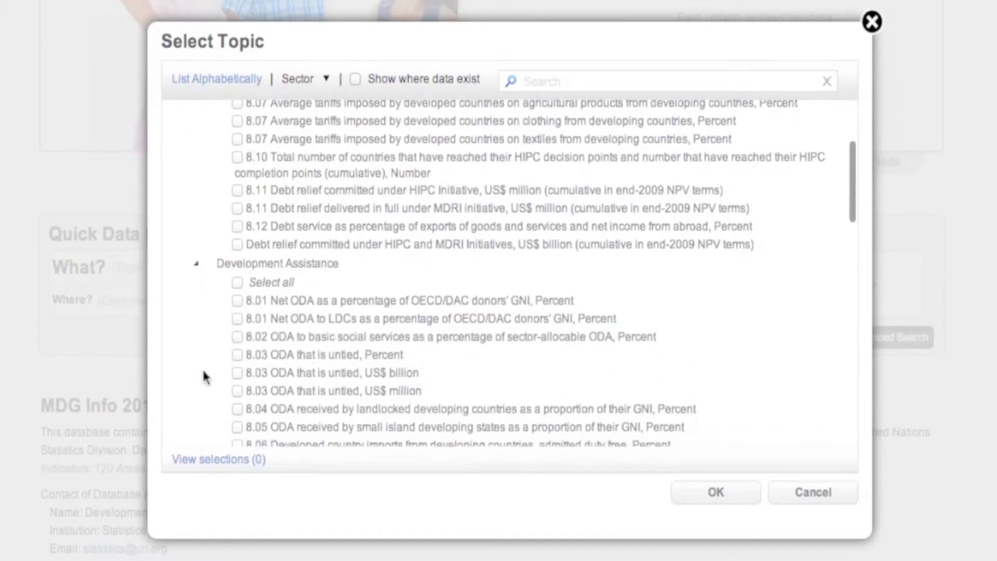
pyautogui.click(238, 355)
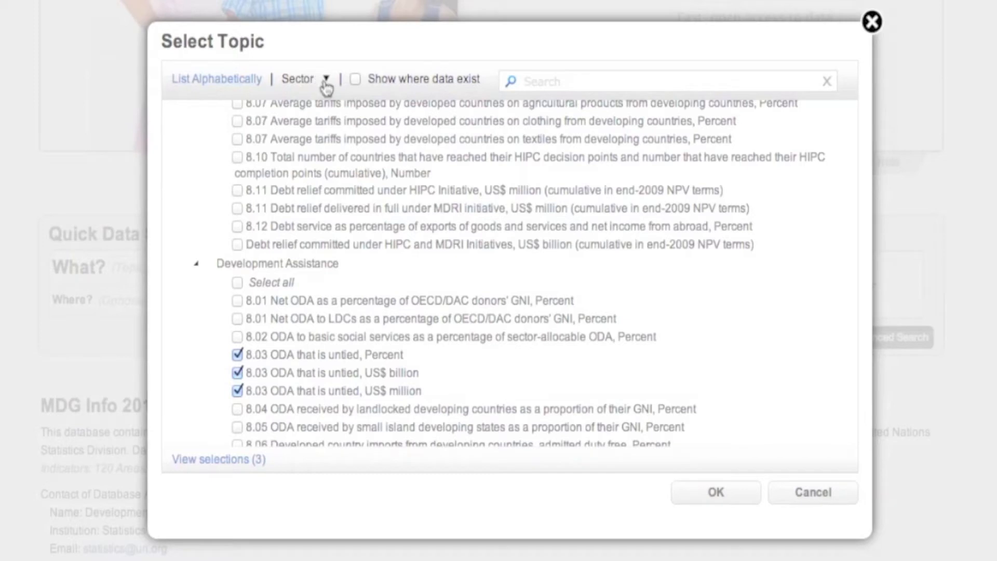
# Step: View topics by Goal, expand Targets 3.A and 4.A, then switch to the alphabetical indicator list
pyautogui.click(327, 78)
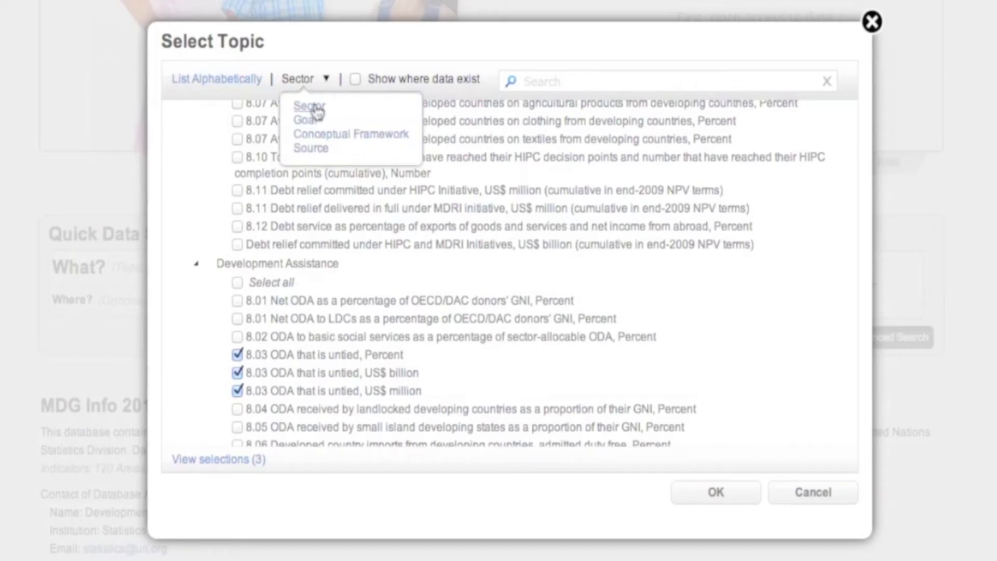
pyautogui.click(299, 121)
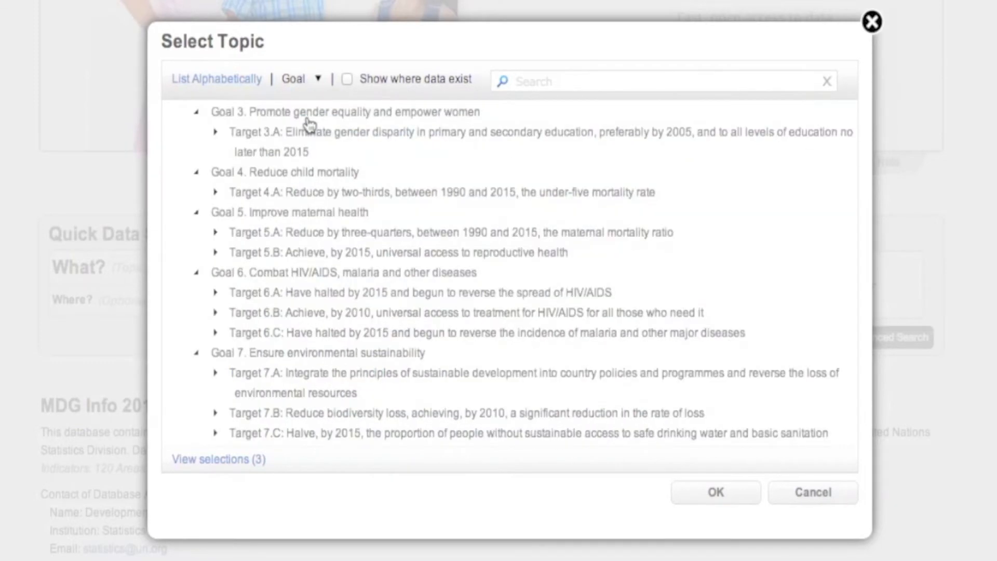
pyautogui.click(215, 132)
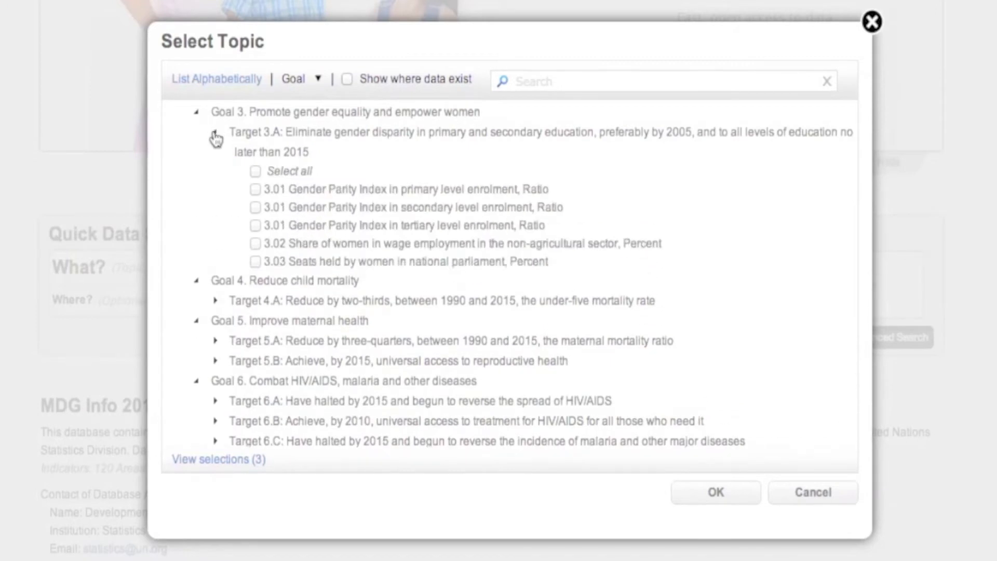
pyautogui.click(215, 300)
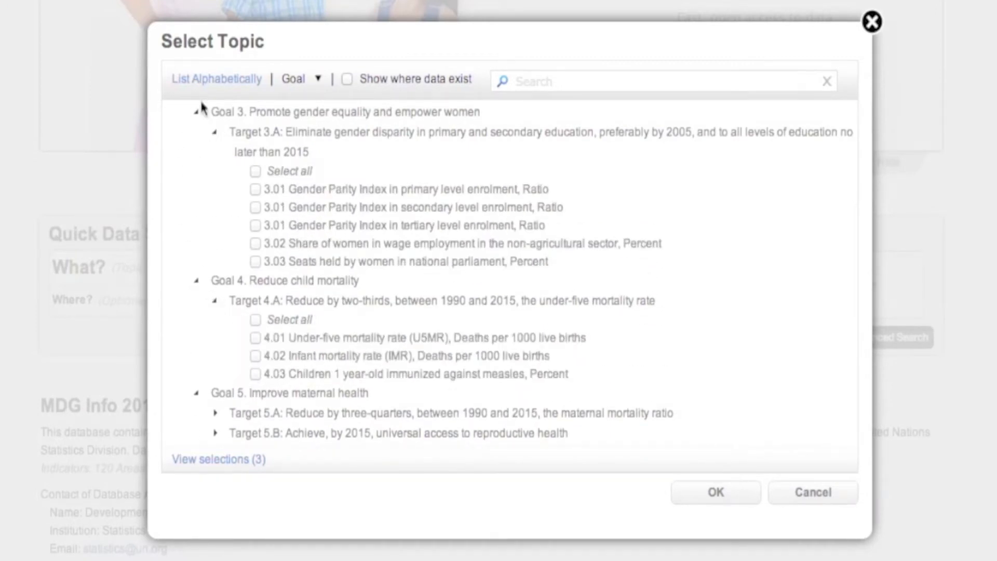
pyautogui.click(216, 78)
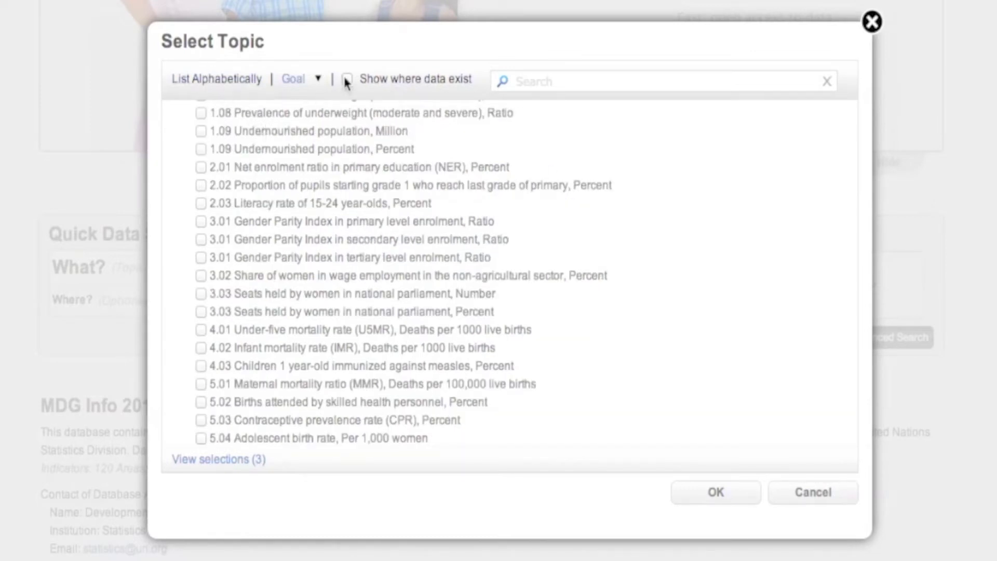
# Step: Enable 'Show where data exist' so only indicators with available data are listed
pyautogui.click(346, 79)
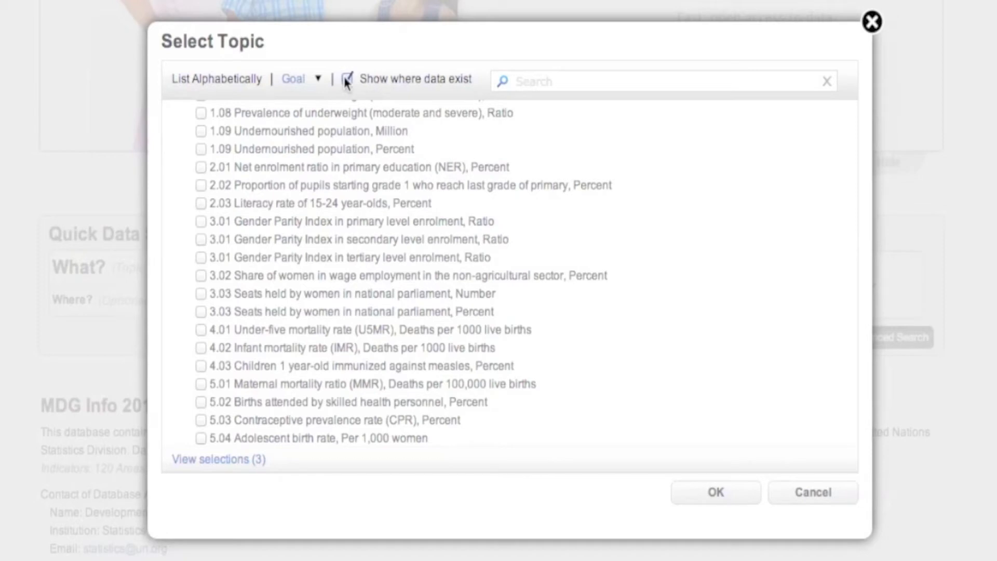
pyautogui.scroll(-3)
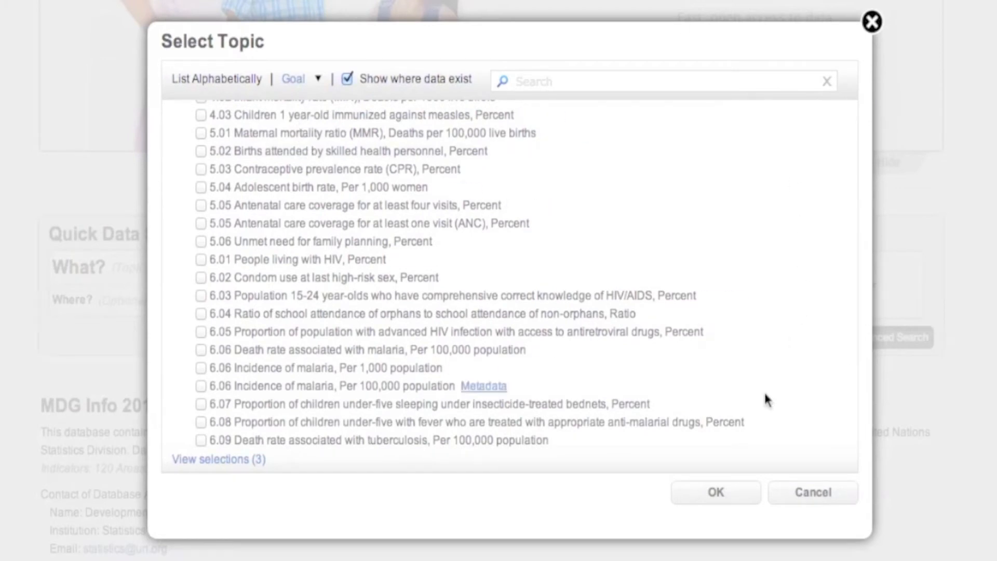
# Step: Confirm the selected indicators with OK and review the 15 untied-ODA search results
pyautogui.click(715, 491)
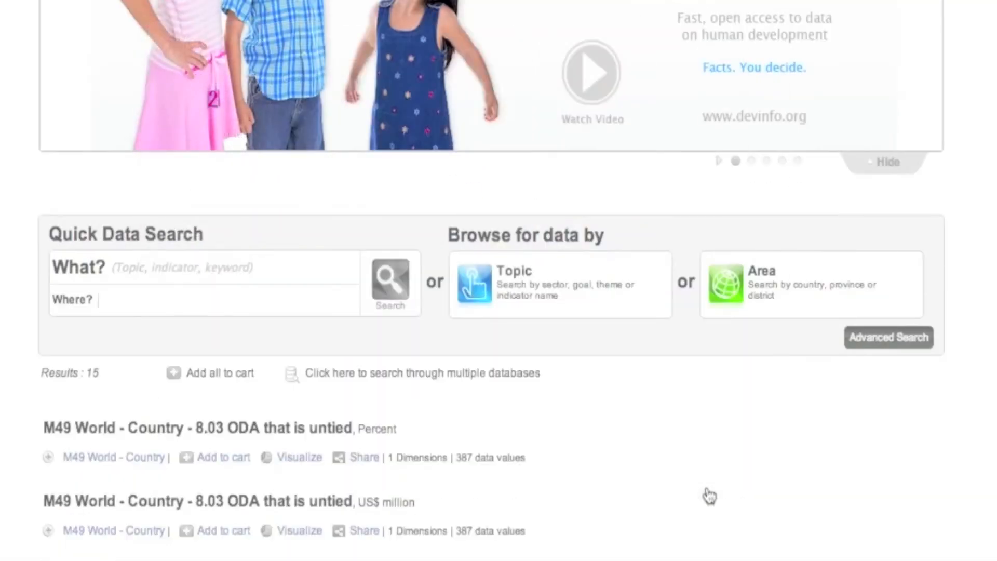
pyautogui.scroll(-3)
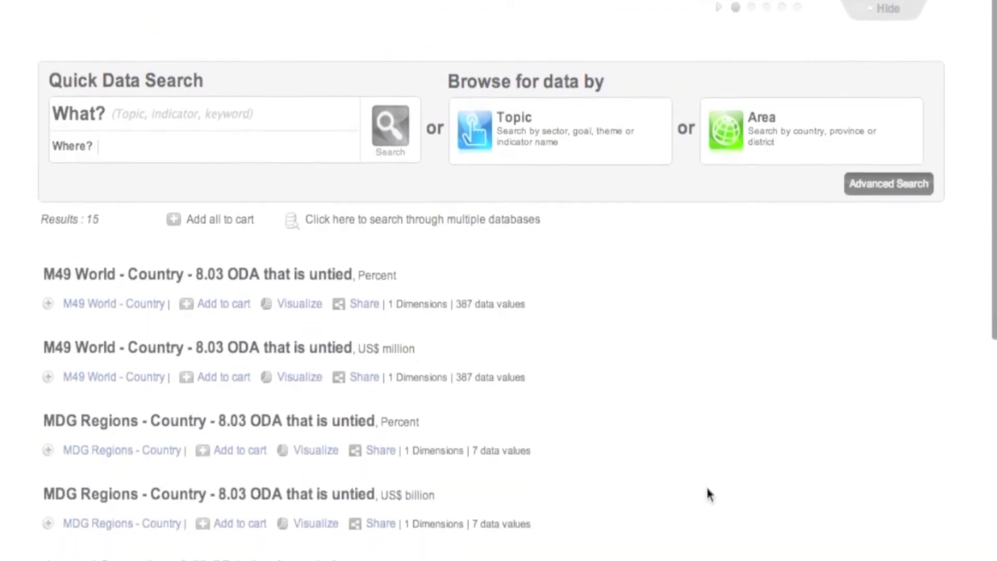
pyautogui.scroll(-3)
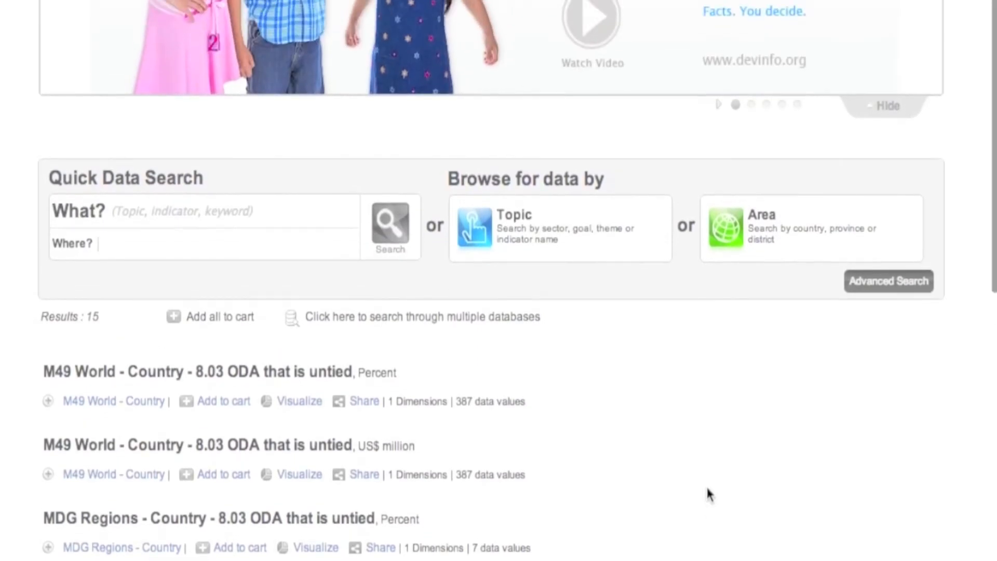
pyautogui.moveTo(704, 173)
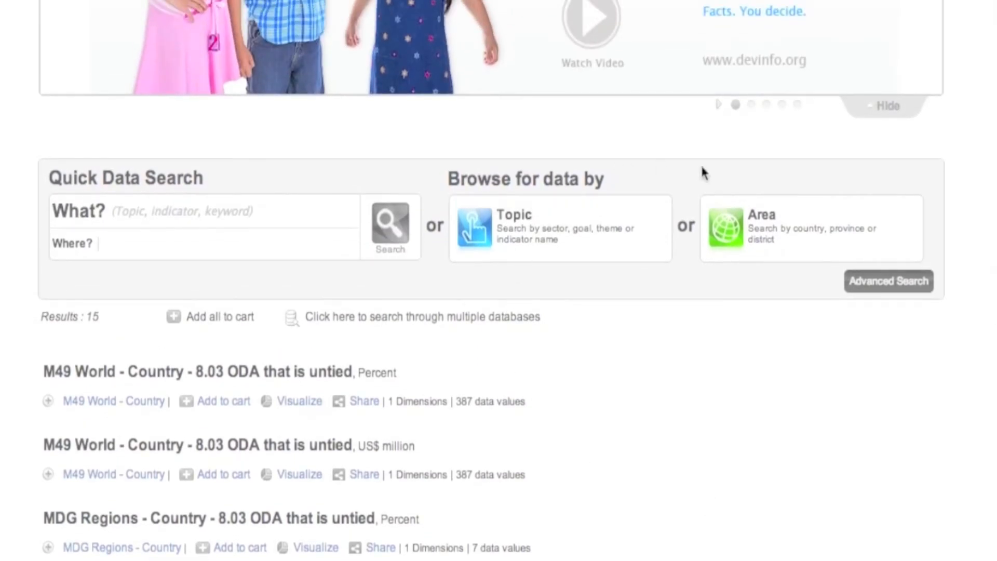
# Step: Browse by area and expand MDG Regions > Developing Regions > Caucasus and Central Asia
pyautogui.click(812, 227)
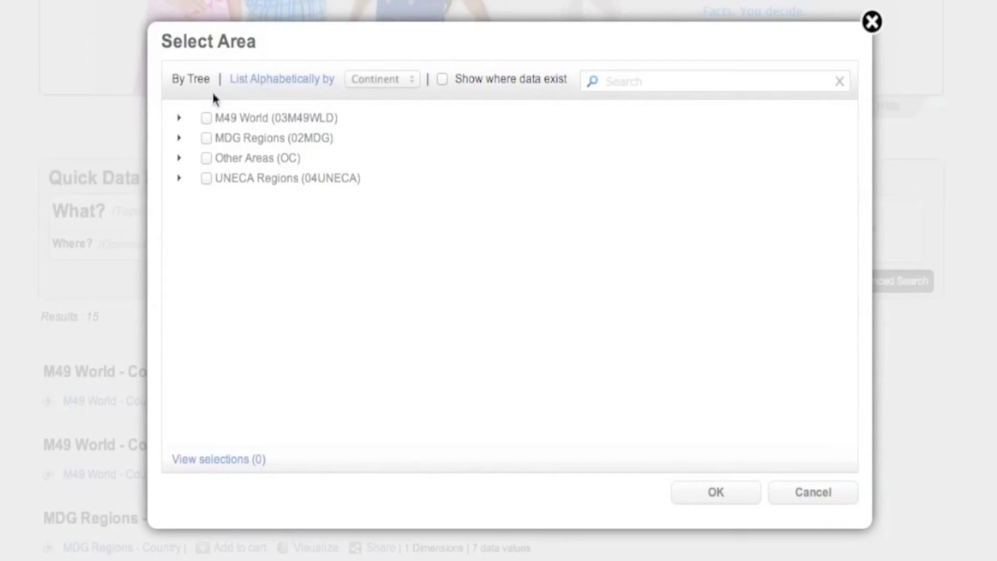
pyautogui.click(180, 138)
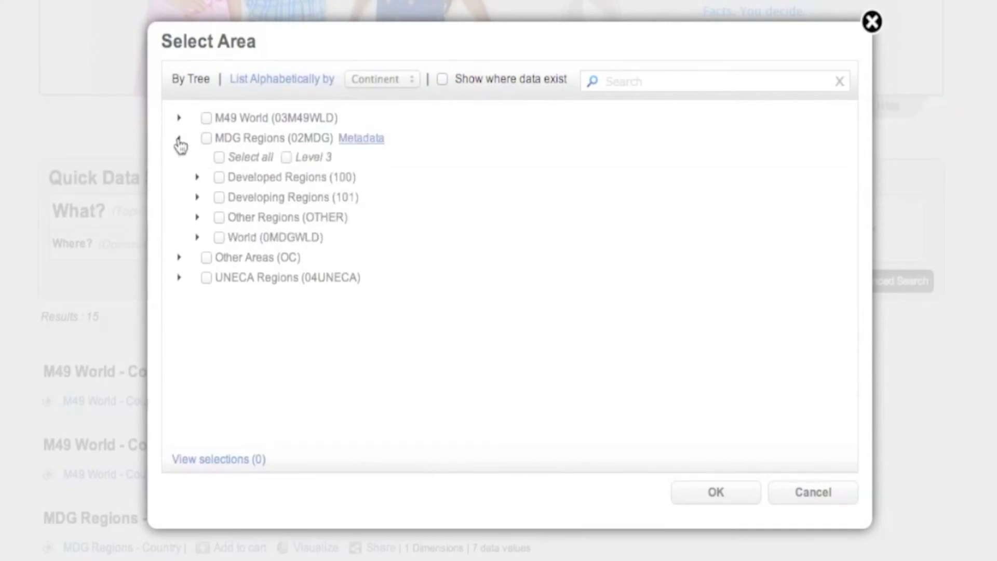
pyautogui.click(197, 198)
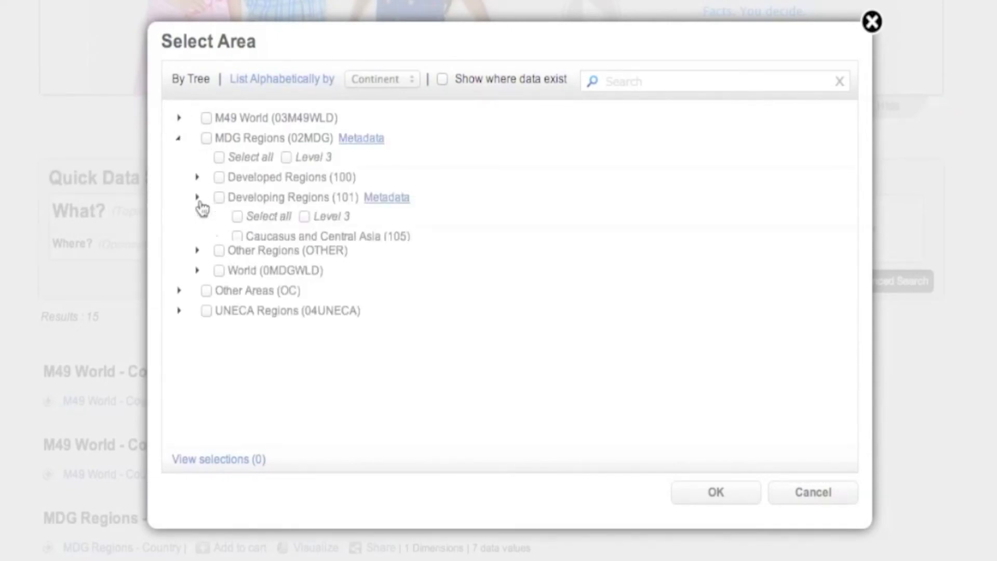
pyautogui.click(198, 196)
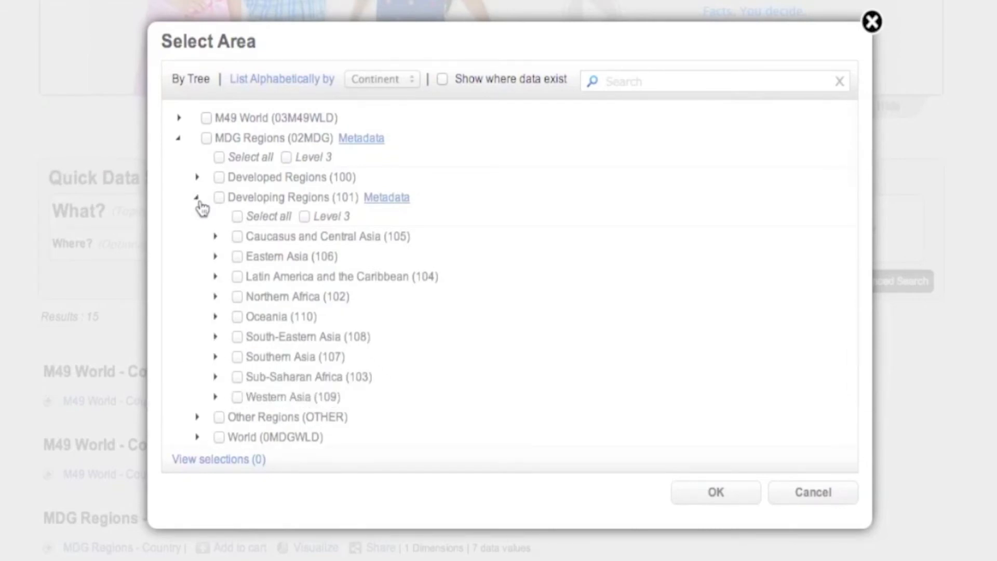
pyautogui.click(216, 236)
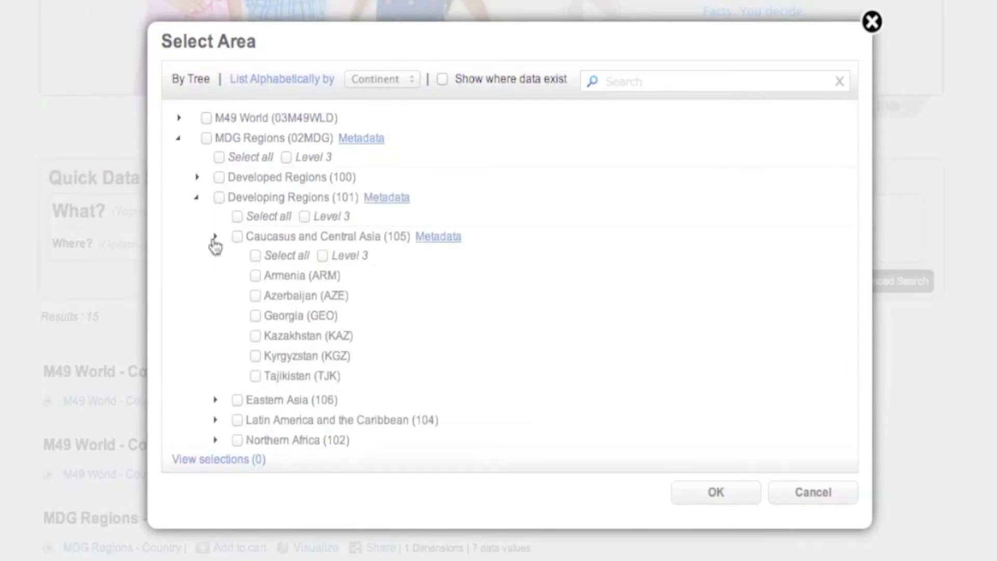
pyautogui.click(215, 236)
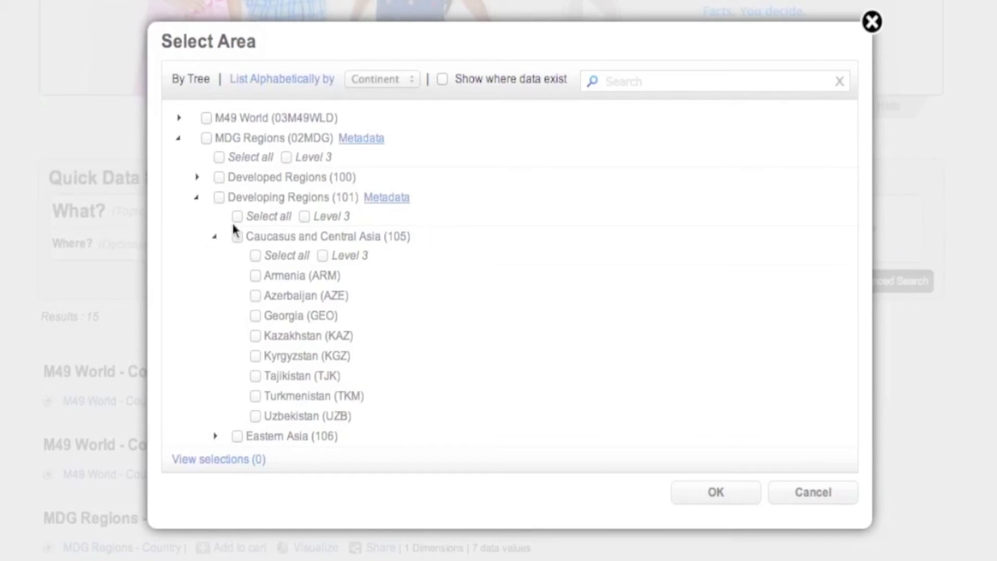
# Step: Tick Armenia and Azerbaijan, select all Caucasus and Central Asia countries, then clear the selections
pyautogui.click(255, 276)
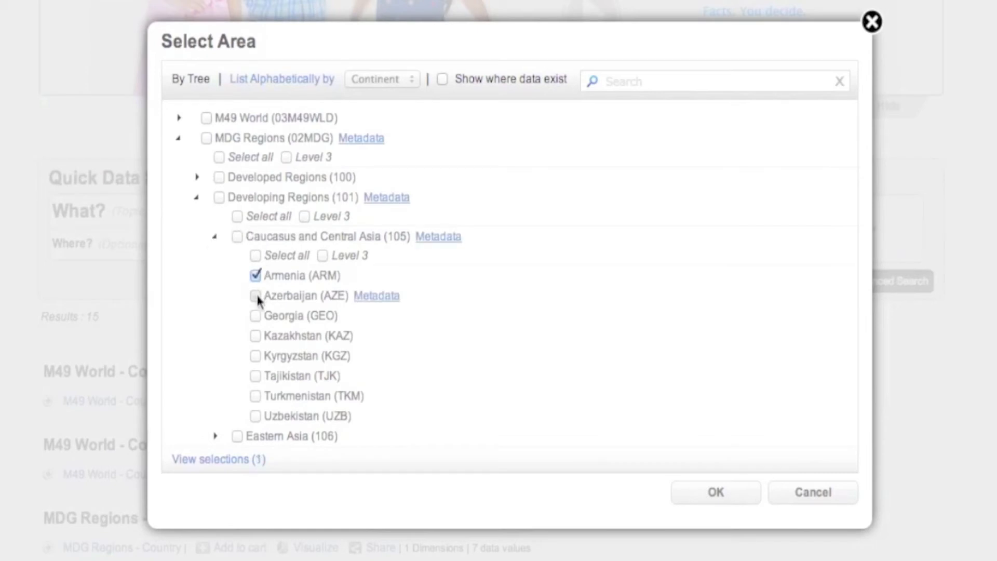
pyautogui.click(255, 296)
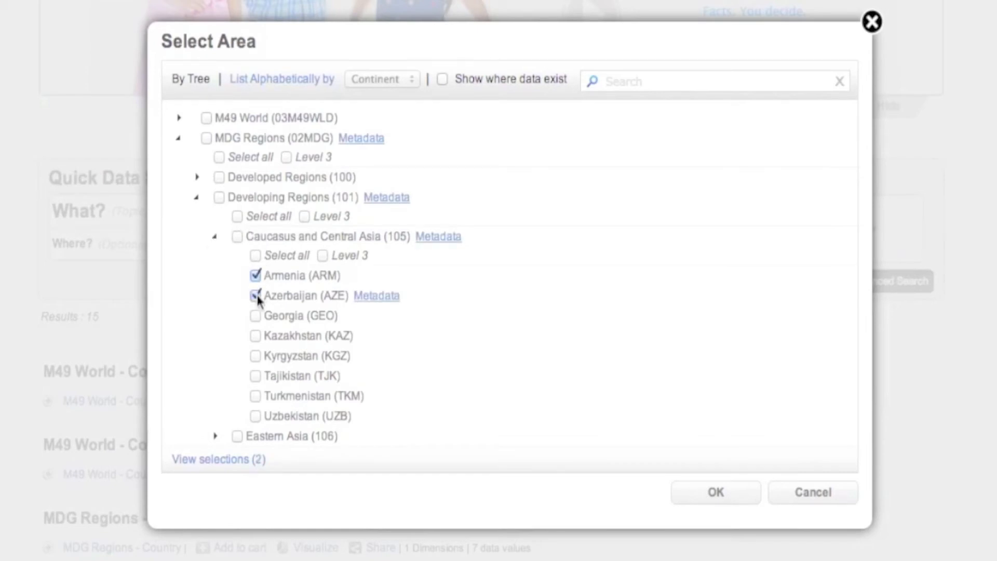
pyautogui.click(256, 255)
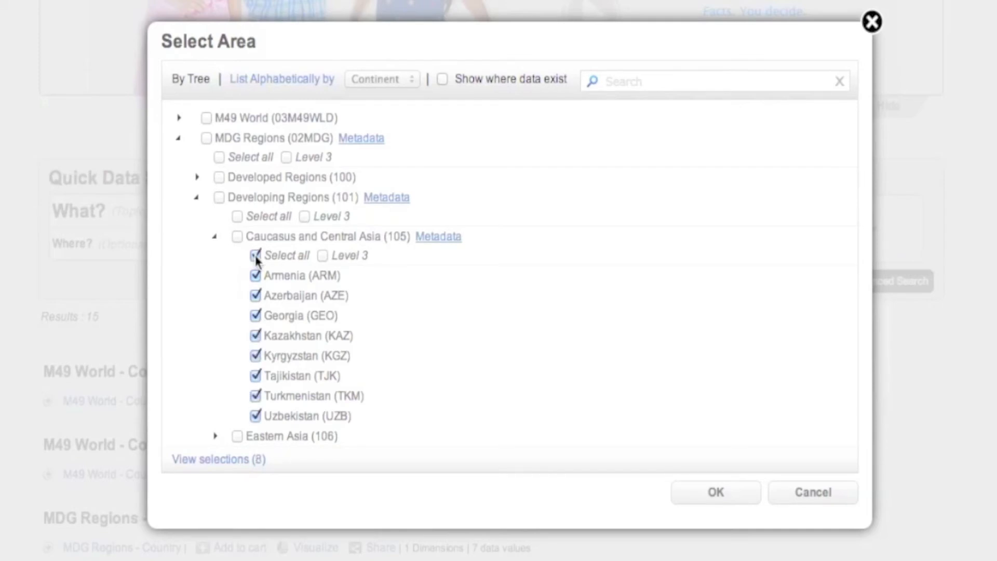
pyautogui.click(255, 256)
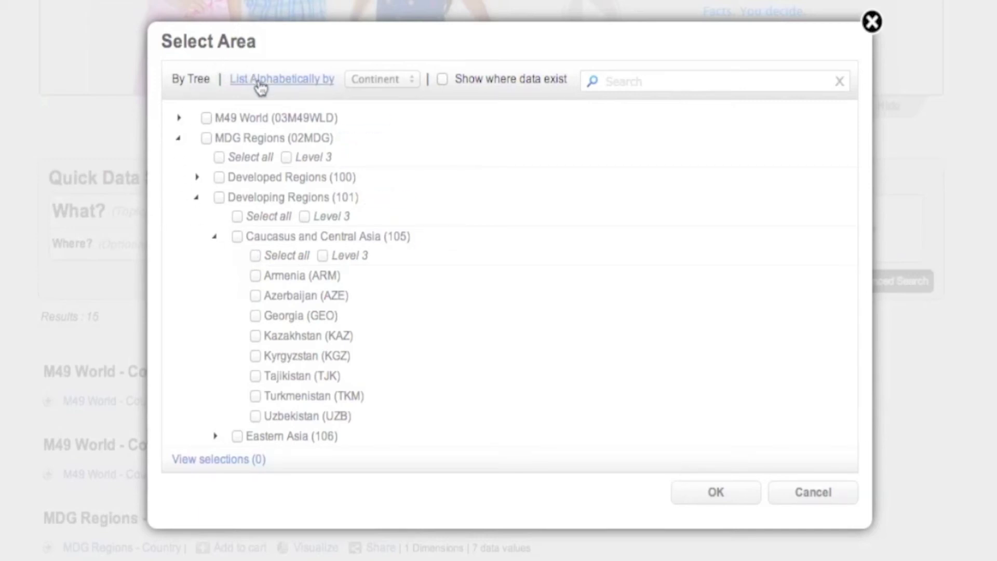
# Step: List areas alphabetically by Country, choosing Afghanistan and American Samoa
pyautogui.click(282, 79)
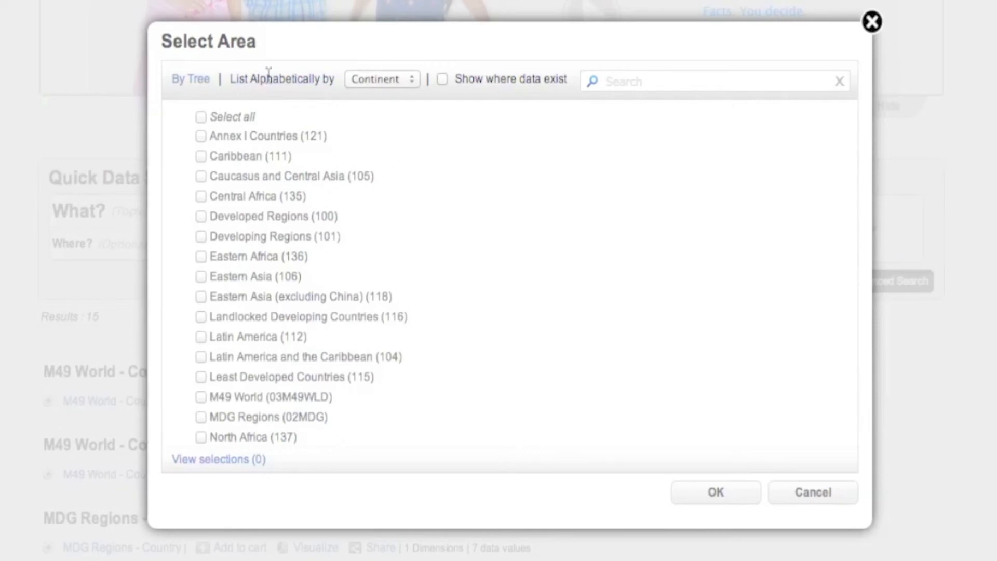
pyautogui.click(381, 77)
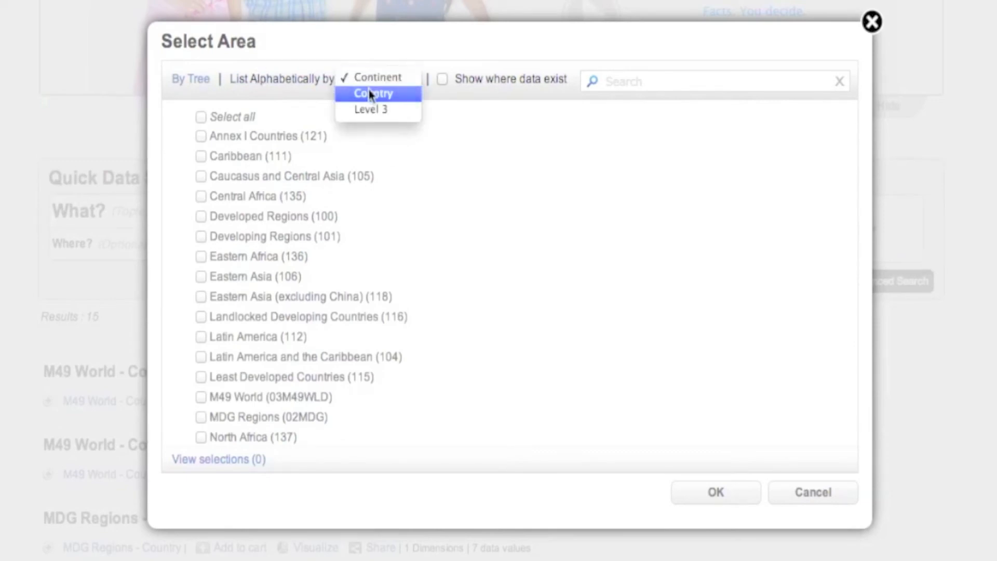
pyautogui.click(372, 94)
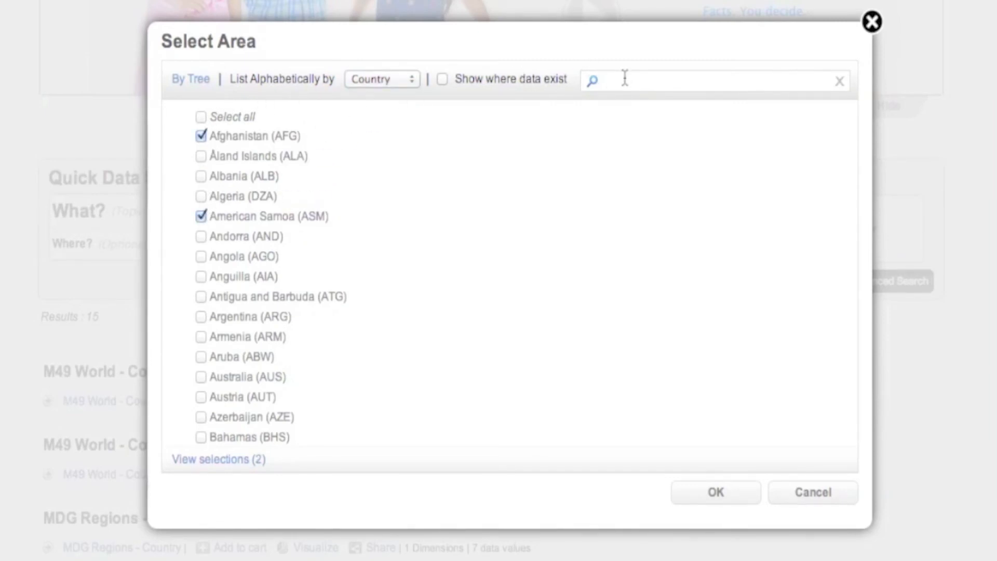
# Step: Search 'malaw', tick Malawi and confirm the areas to show the 181 data values
pyautogui.write('malaw')
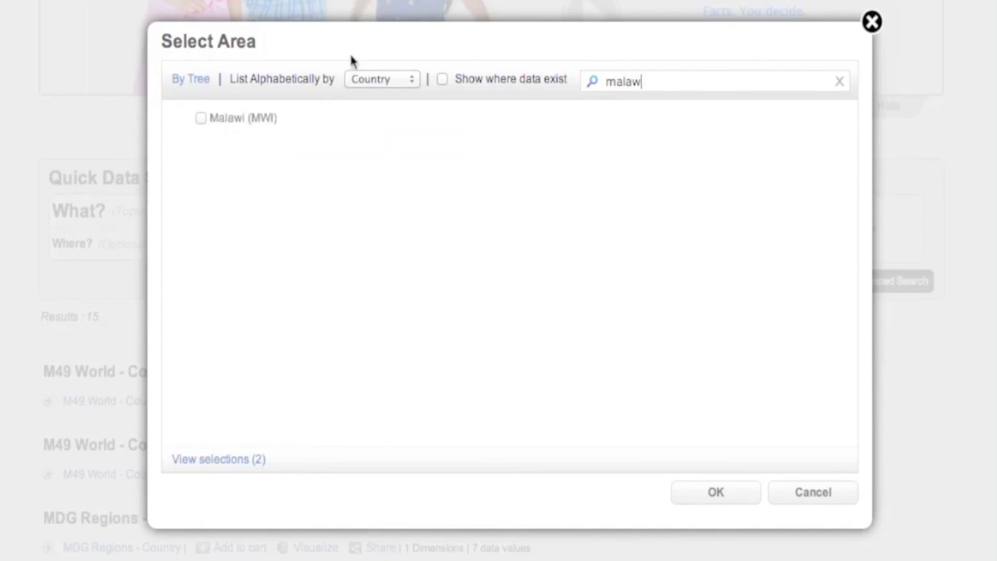
pyautogui.click(201, 117)
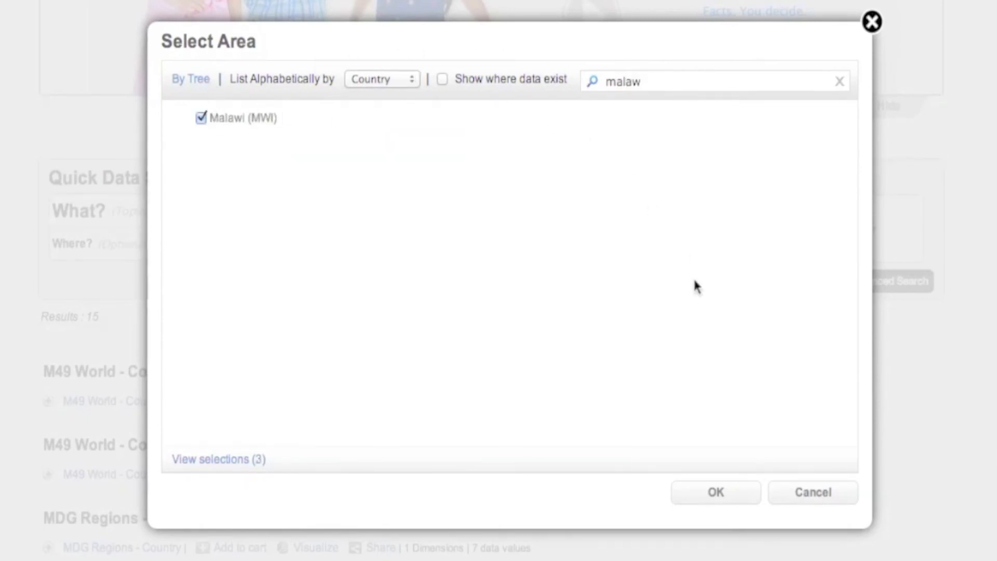
pyautogui.click(715, 492)
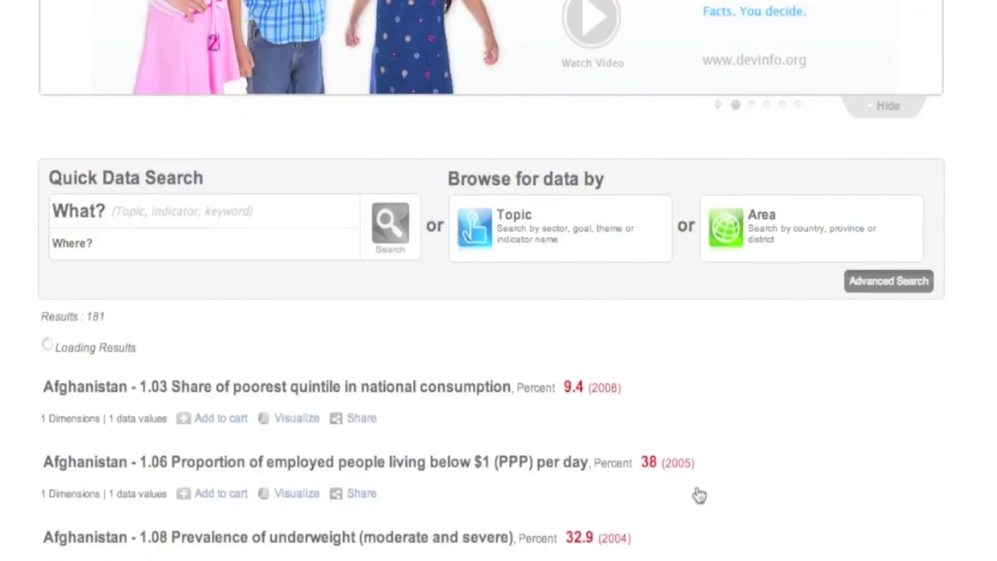